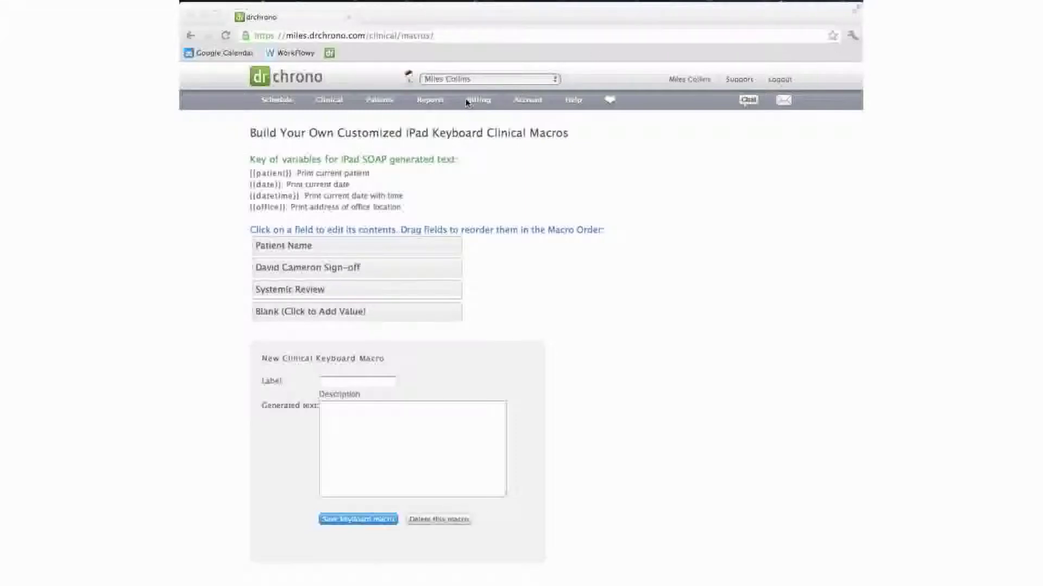
{"action": "mouse_move", "coordinate": [349, 130]}
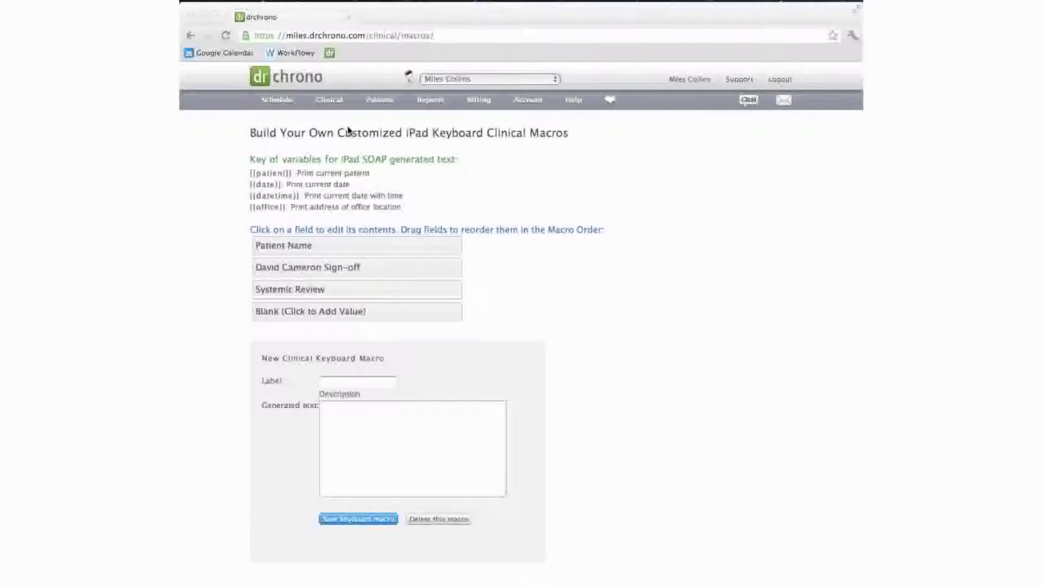
Insert the Patient Name macro into the patient's speech-to-text note.
{"action": "left_click", "coordinate": [328, 100]}
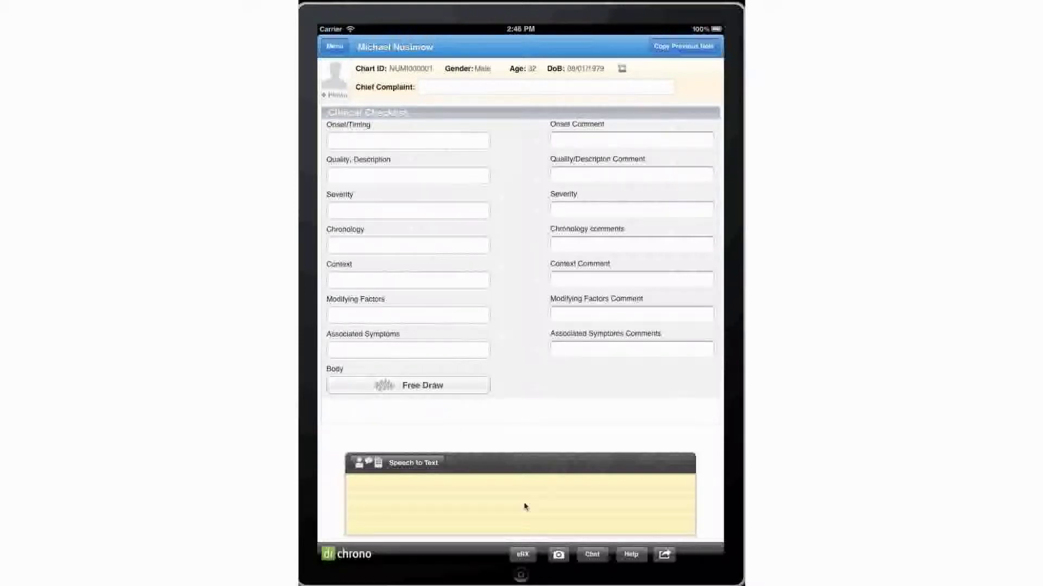
{"action": "left_click", "coordinate": [521, 503]}
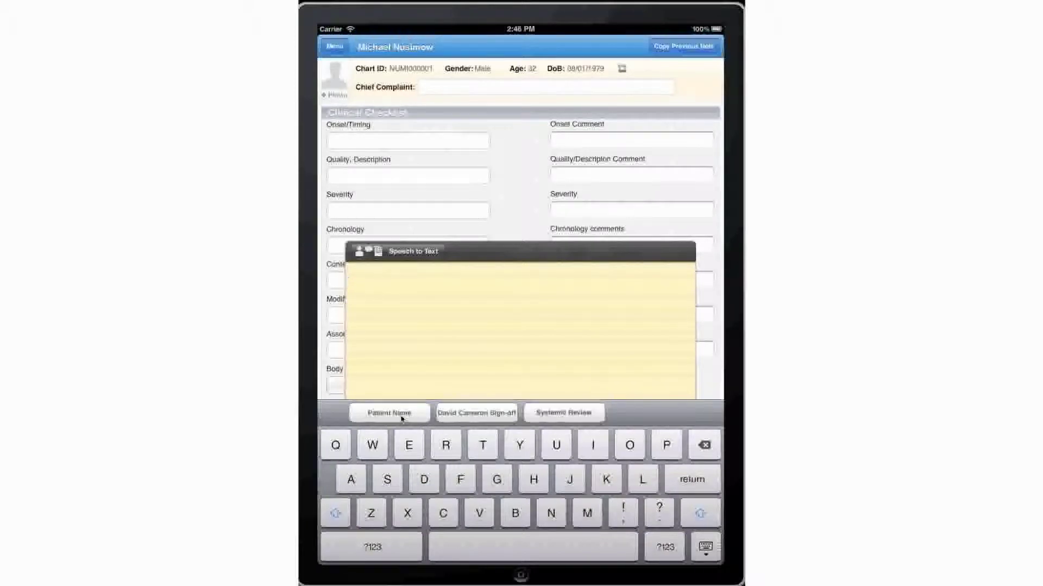
{"action": "left_click", "coordinate": [388, 413]}
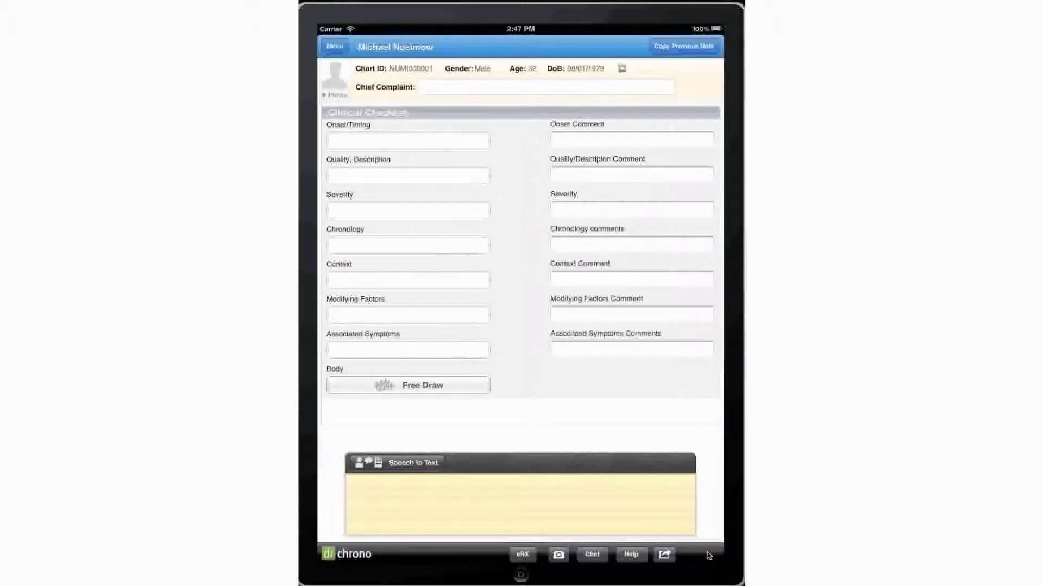
{"action": "mouse_move", "coordinate": [601, 518]}
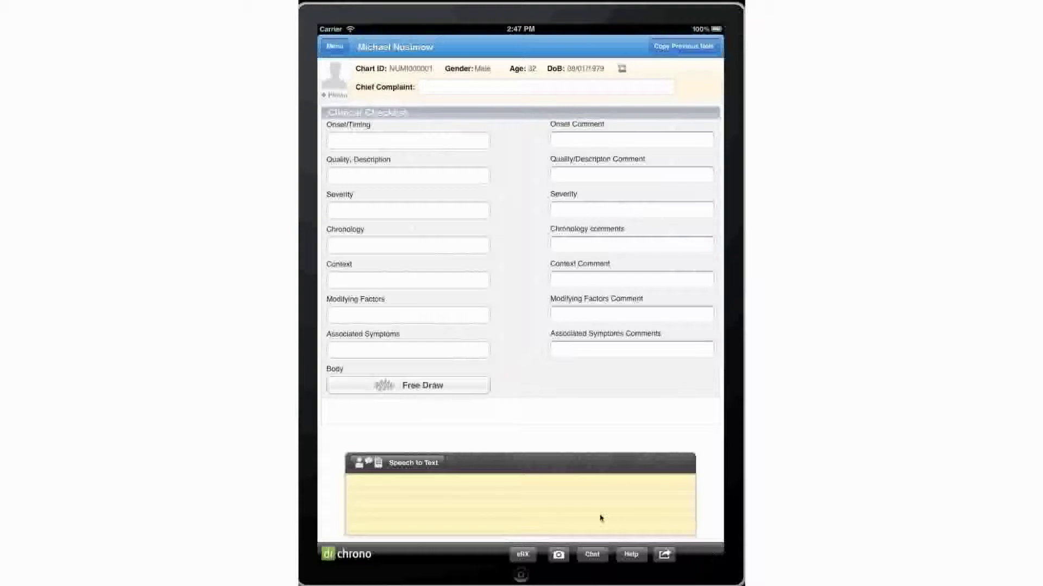
Add the David Cameron Sign-off and Systemic Review macros to the note.
{"action": "left_click", "coordinate": [521, 502]}
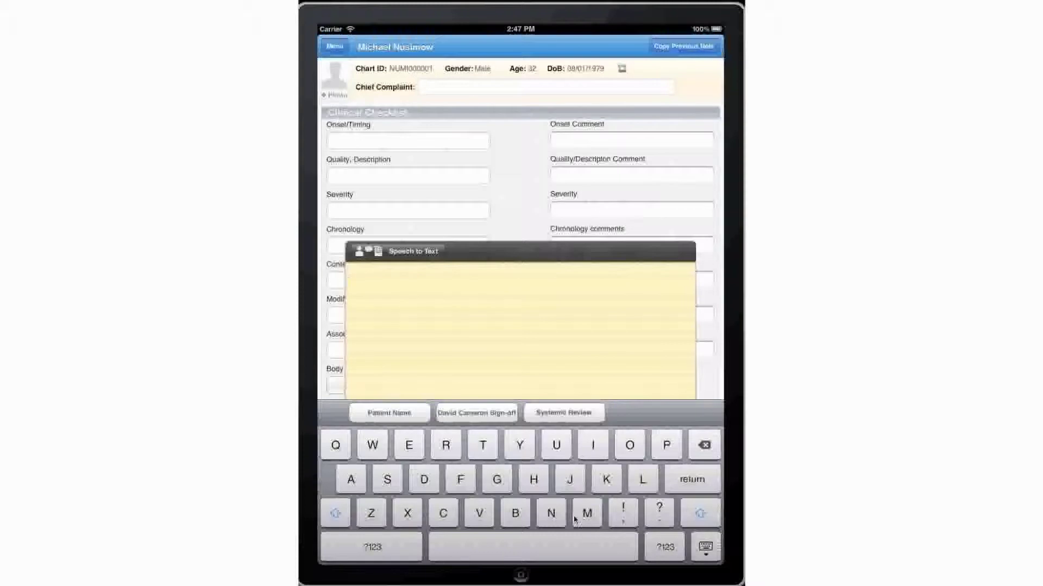
{"action": "left_click", "coordinate": [476, 412]}
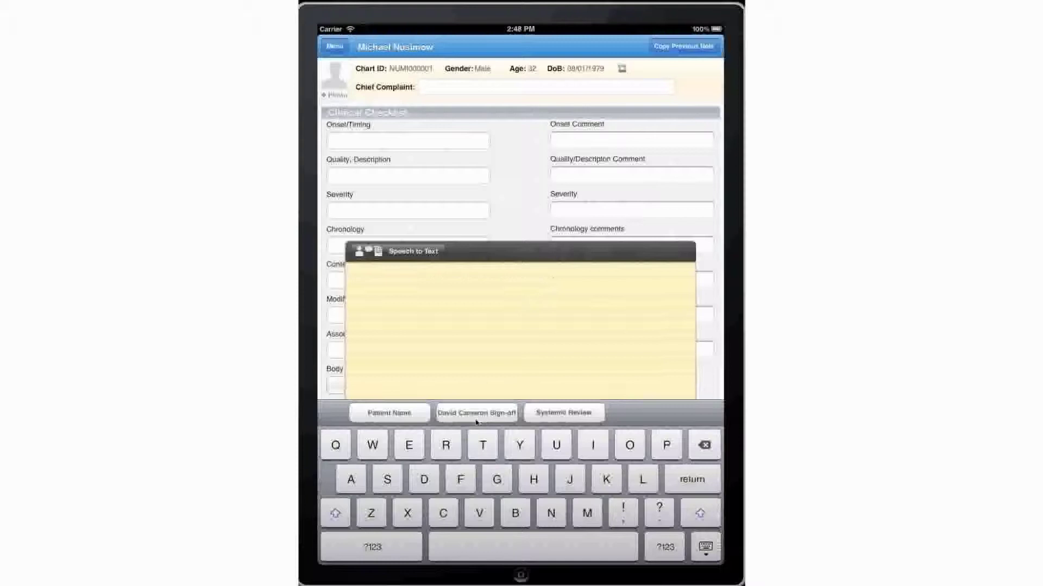
{"action": "left_click", "coordinate": [335, 513]}
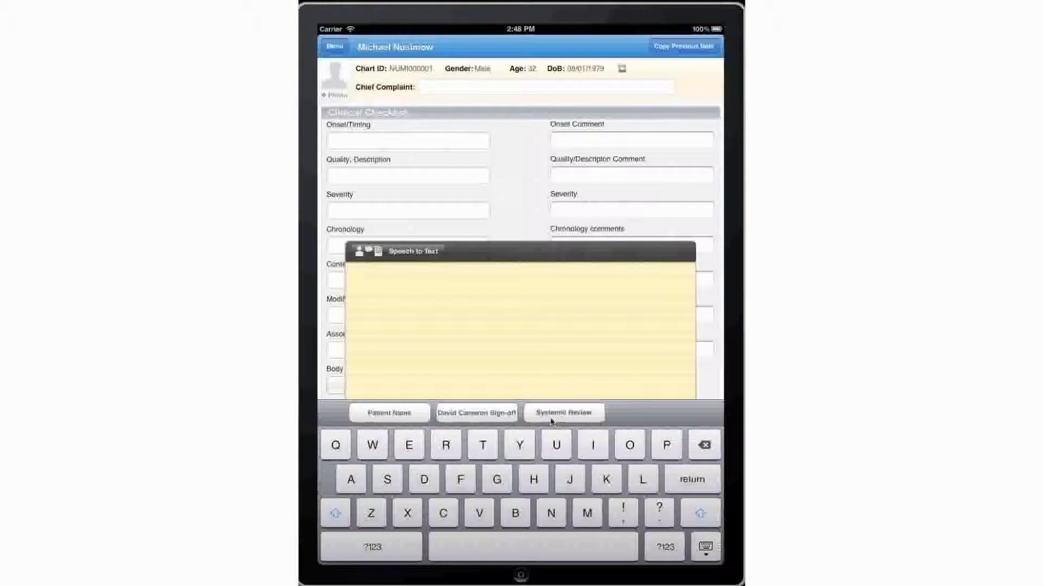
{"action": "left_click", "coordinate": [562, 412]}
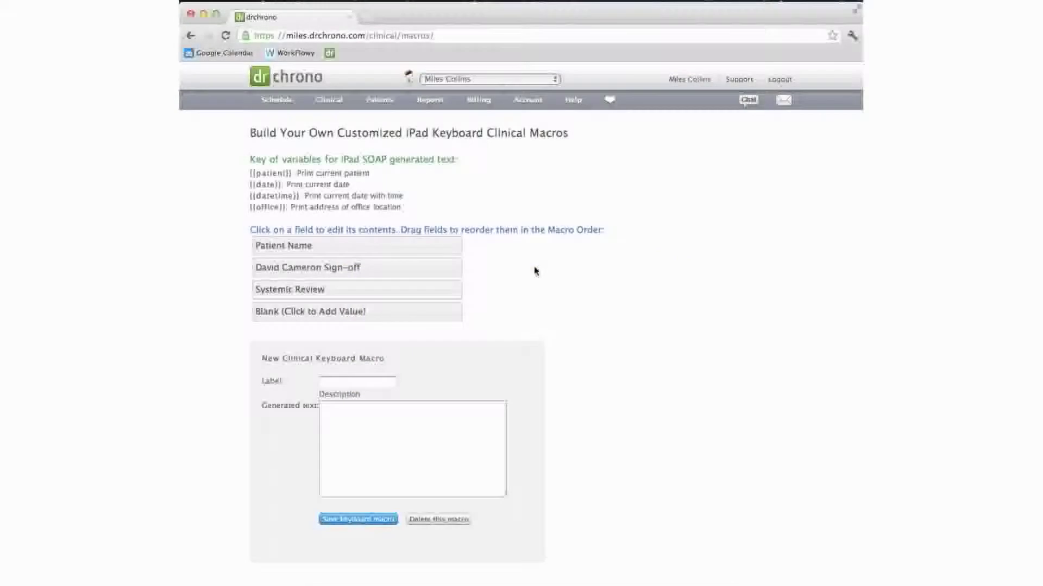
Save a keyboard macro with label 'Lable' and generated text 'Text'.
{"action": "left_click", "coordinate": [357, 381]}
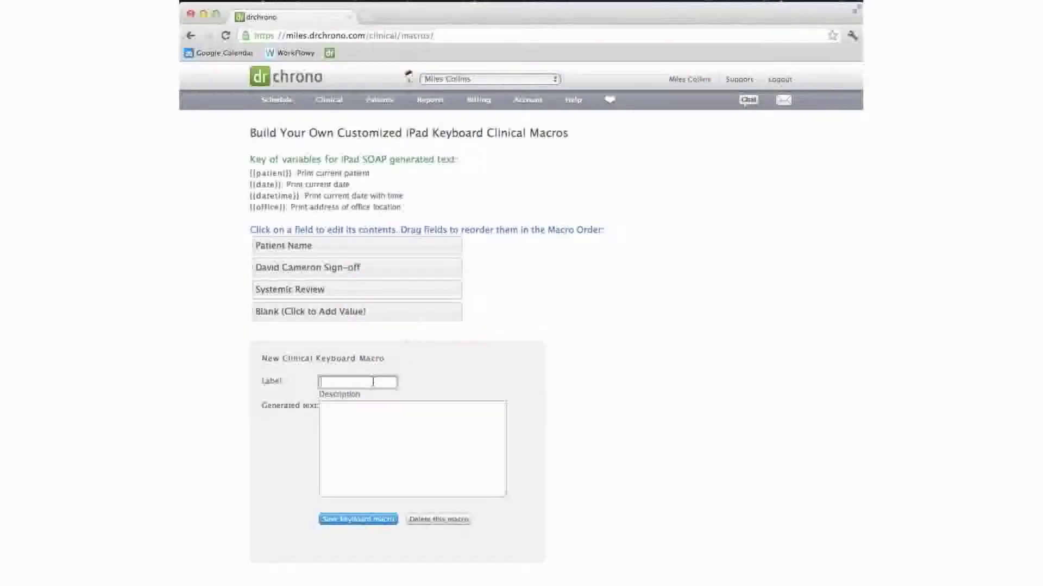
{"action": "type", "text": "Lable"}
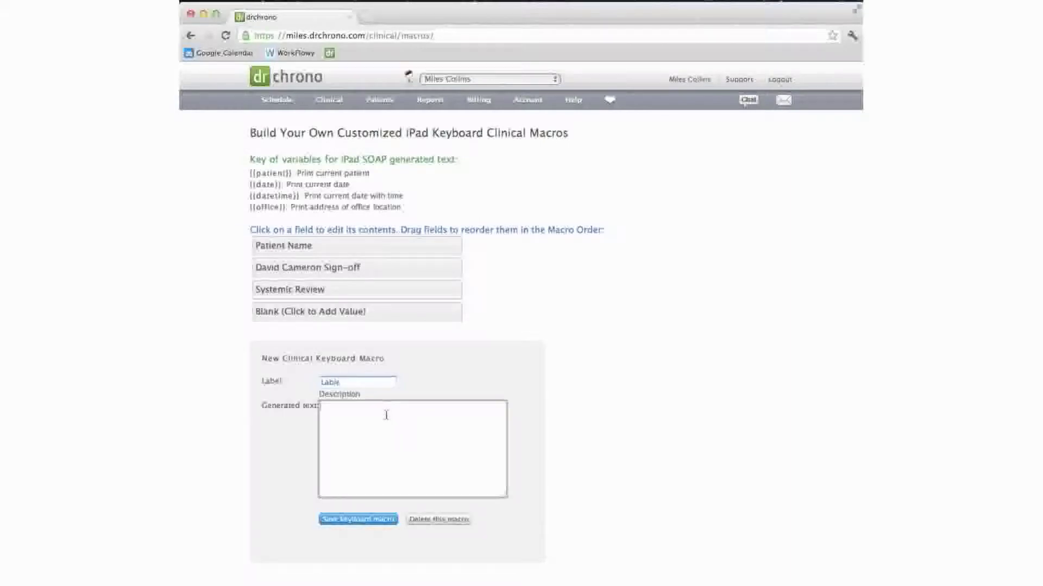
{"action": "type", "text": "Text"}
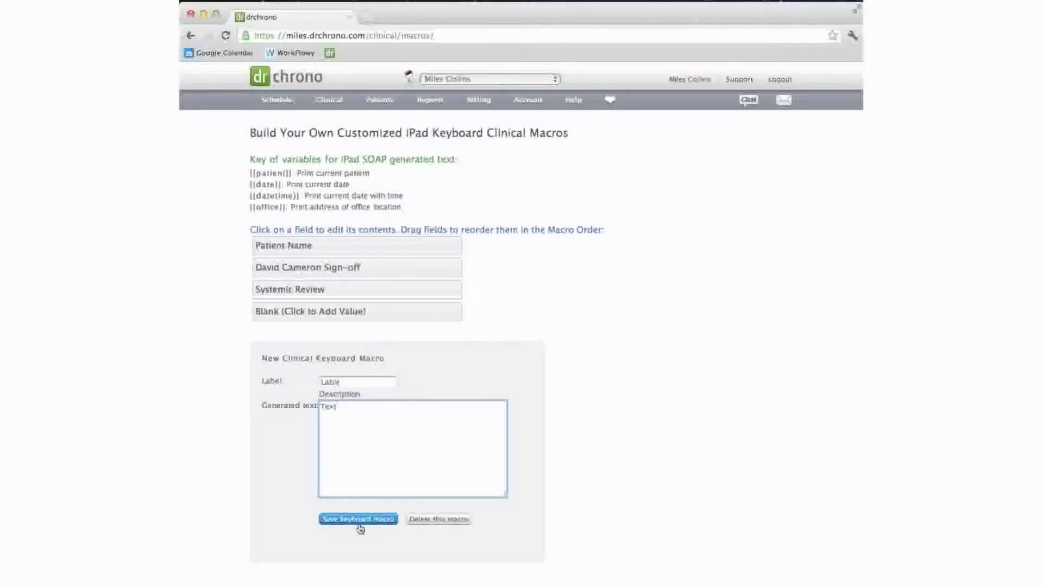
{"action": "left_click", "coordinate": [357, 520]}
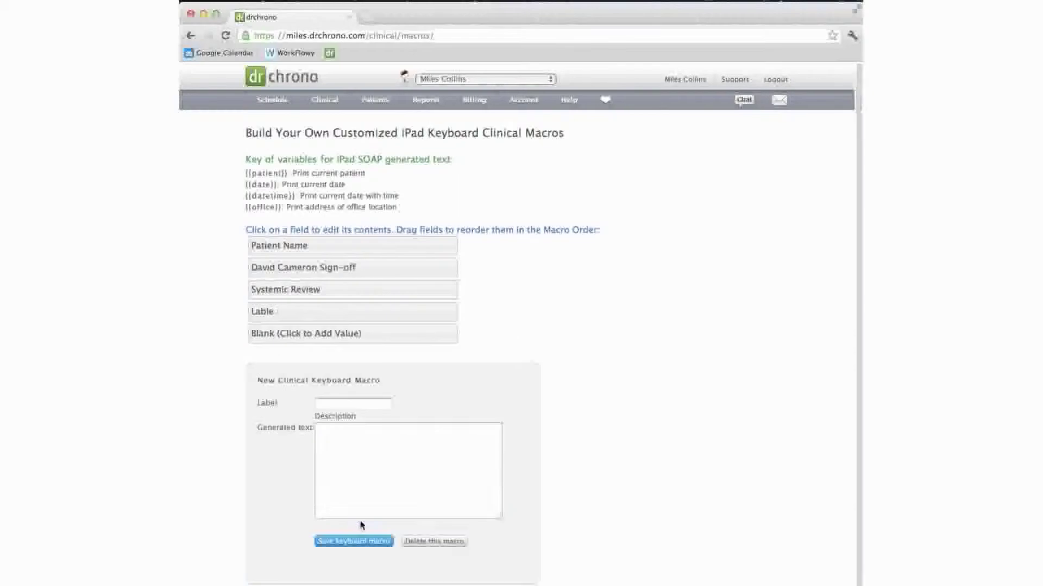